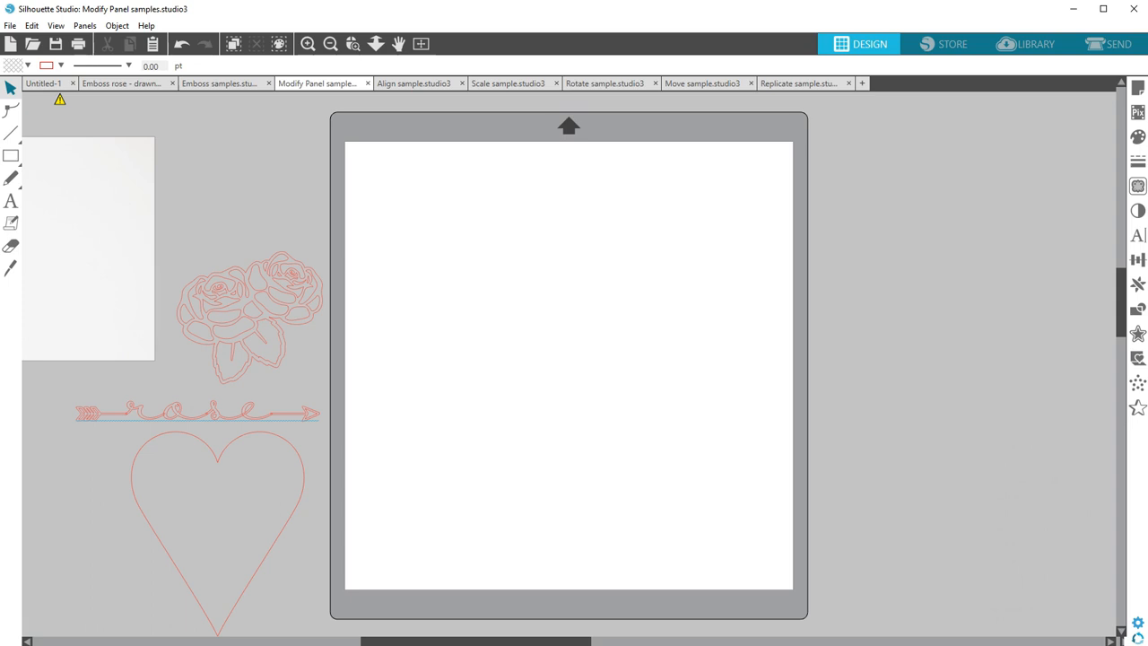
mouse_move(769, 632)
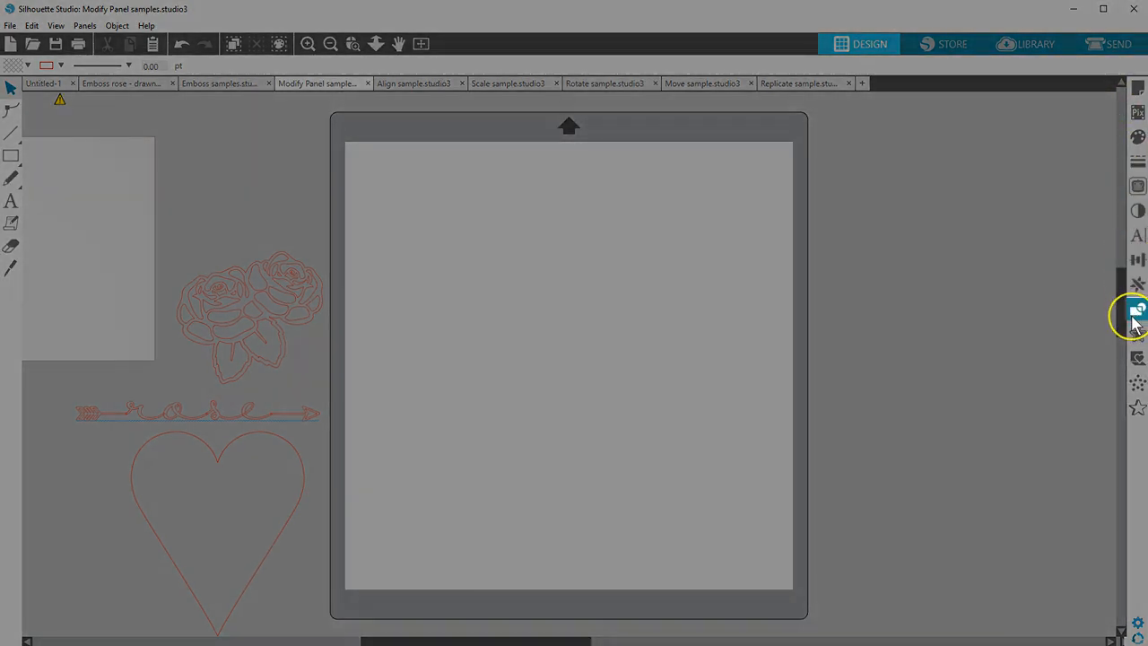
Open the Modify panel with its weld, subtract, crop and compound path tools.
left_click(1137, 309)
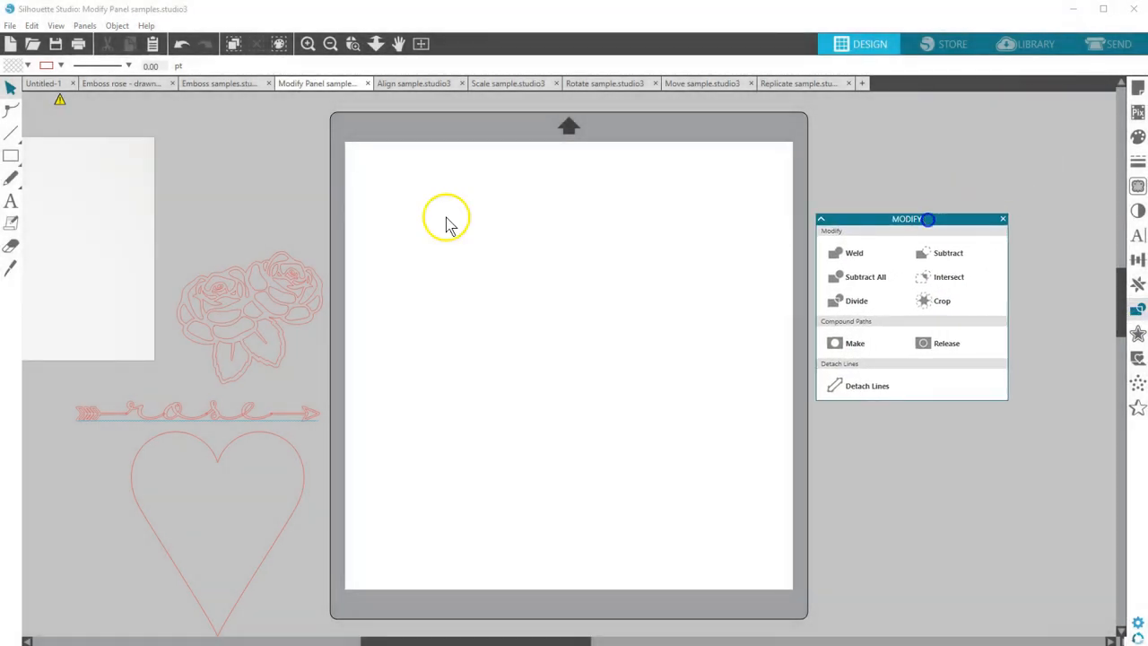
Drag the blue circle and pink square sample from the pasteboard onto the mat.
left_click_drag(404, 179, 440, 224)
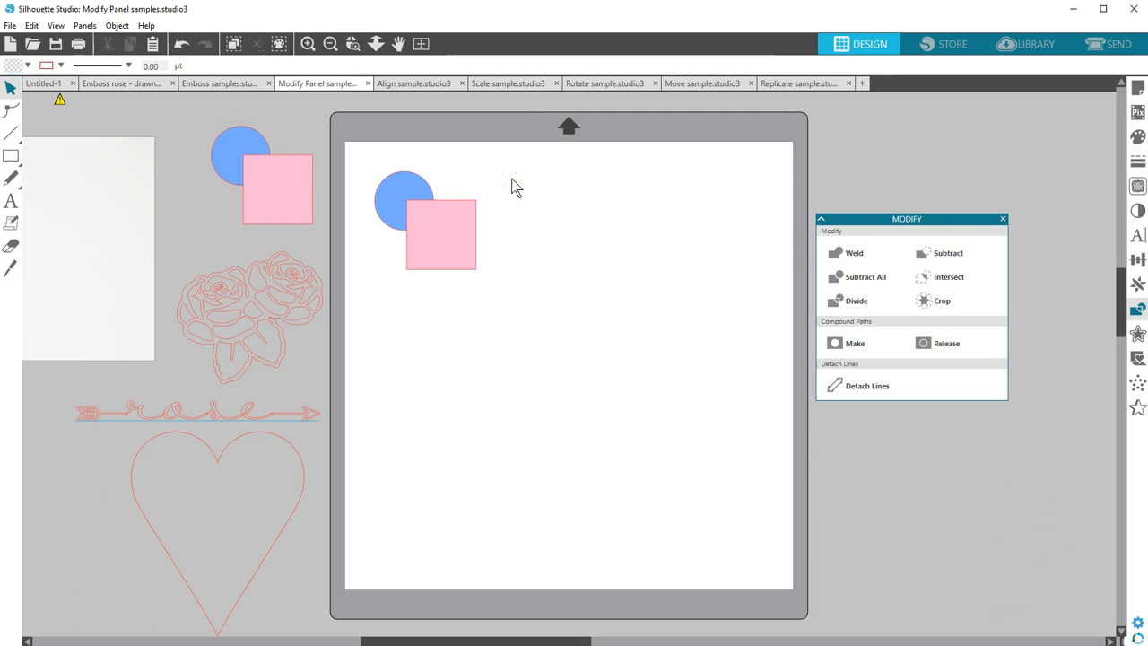
mouse_move(542, 188)
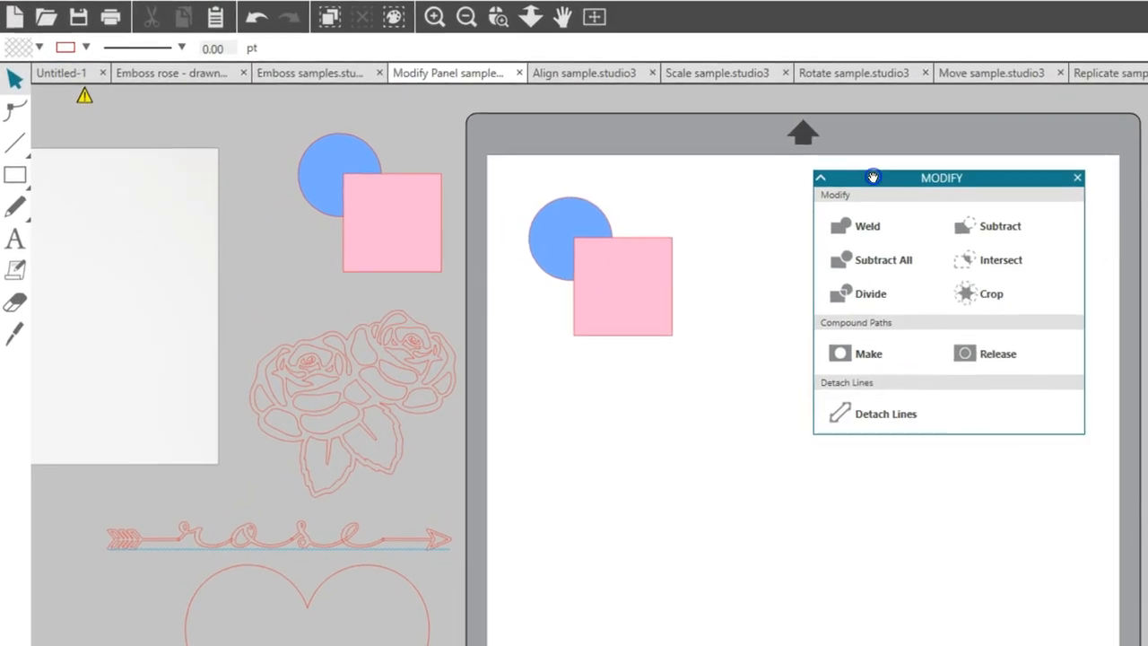
mouse_move(857, 177)
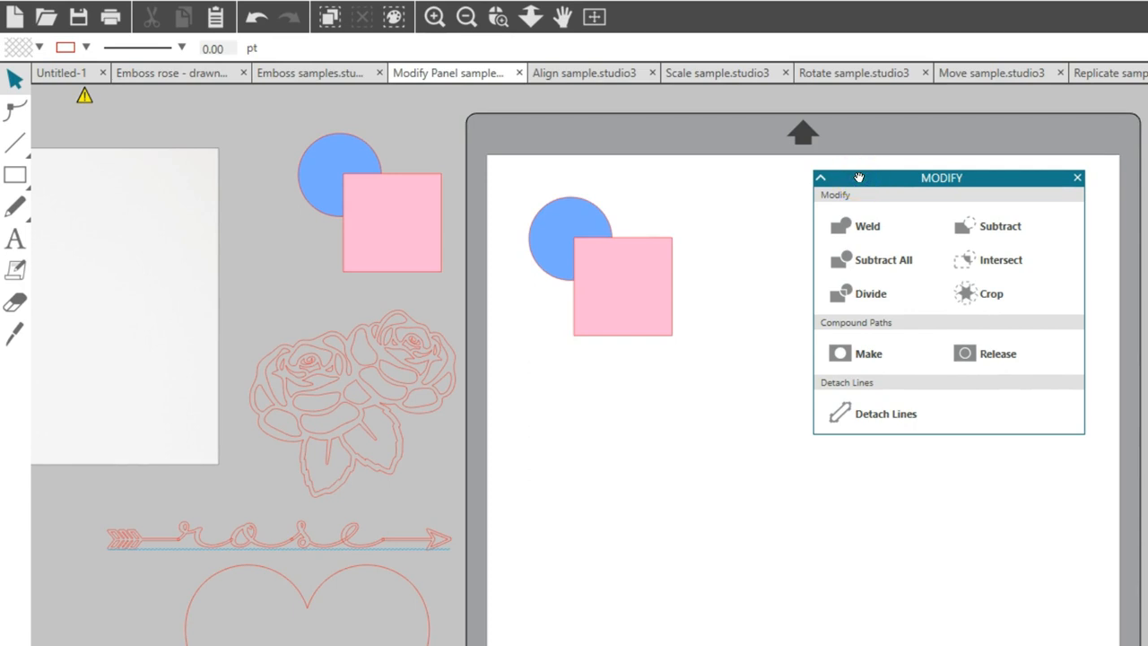
left_click(628, 269)
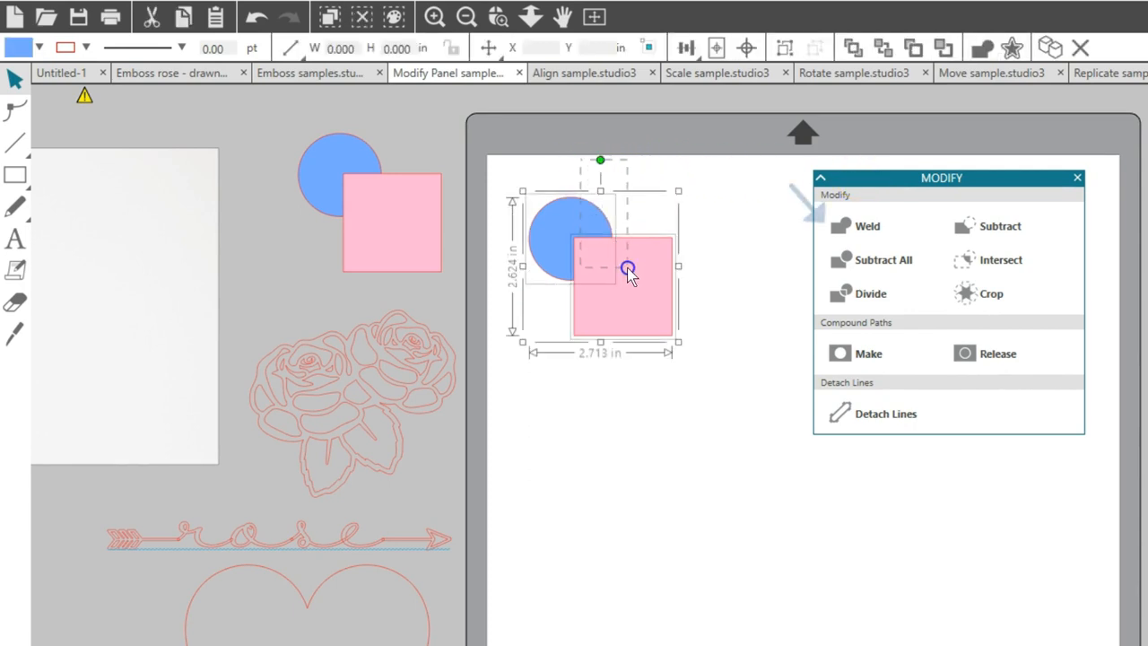
left_click(867, 225)
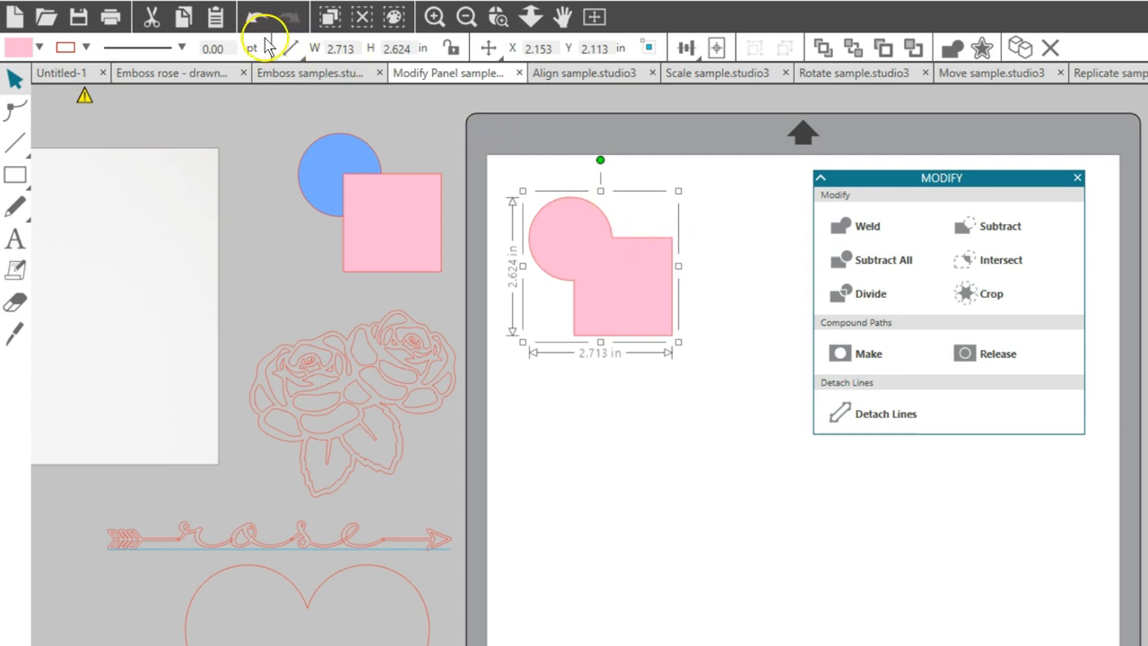
left_click(256, 16)
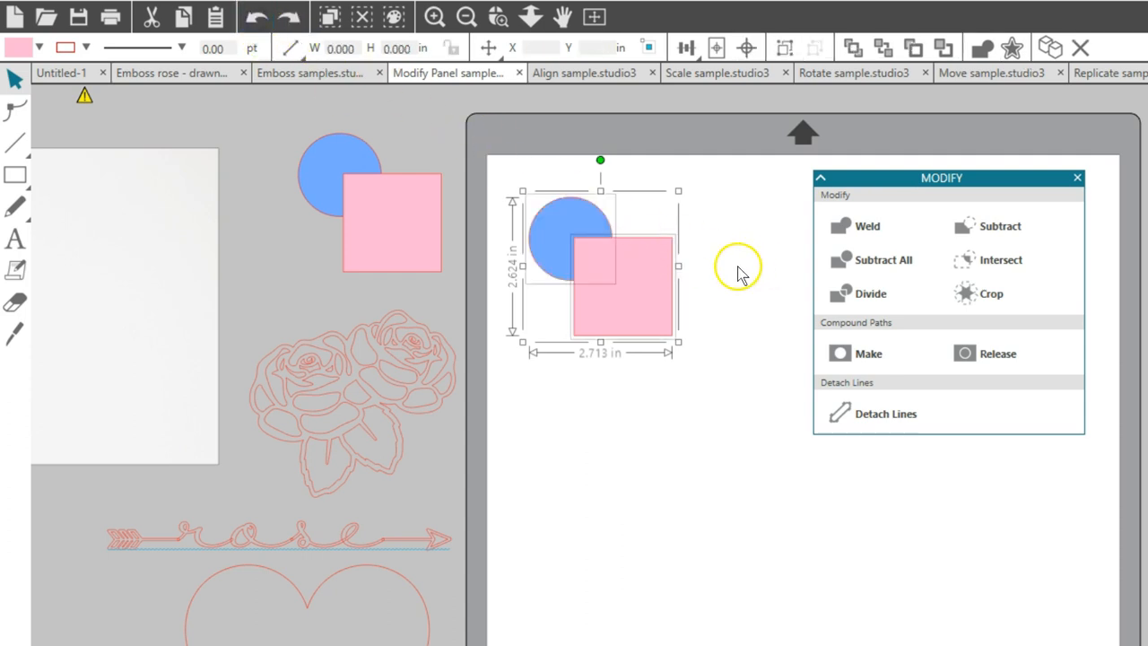
left_click(545, 169)
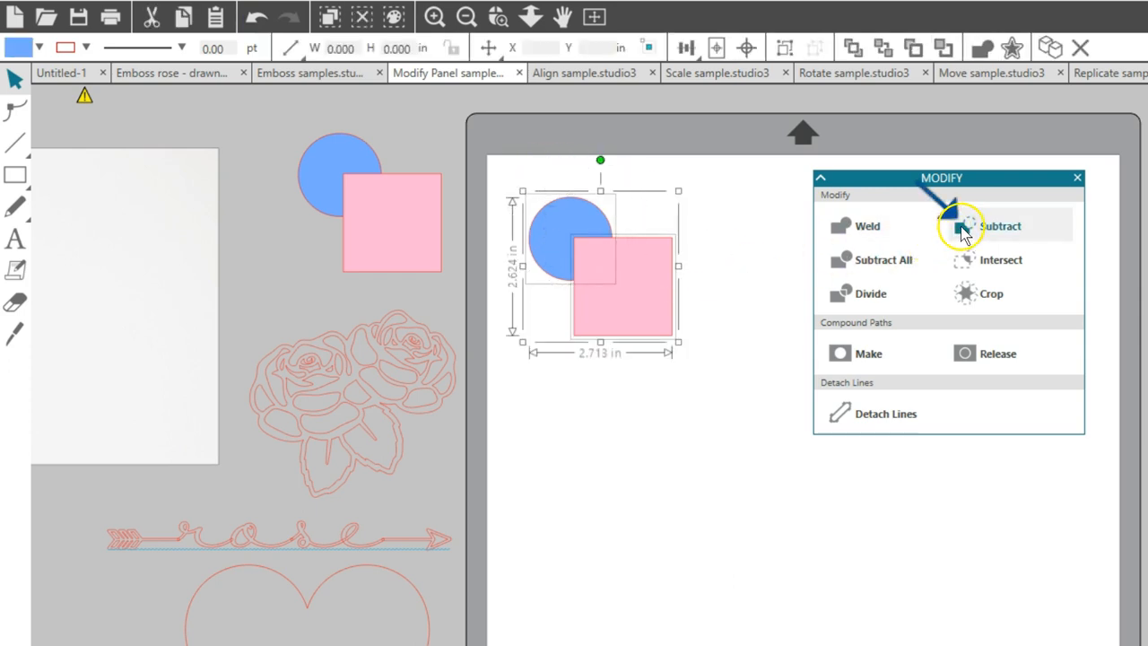
left_click(998, 225)
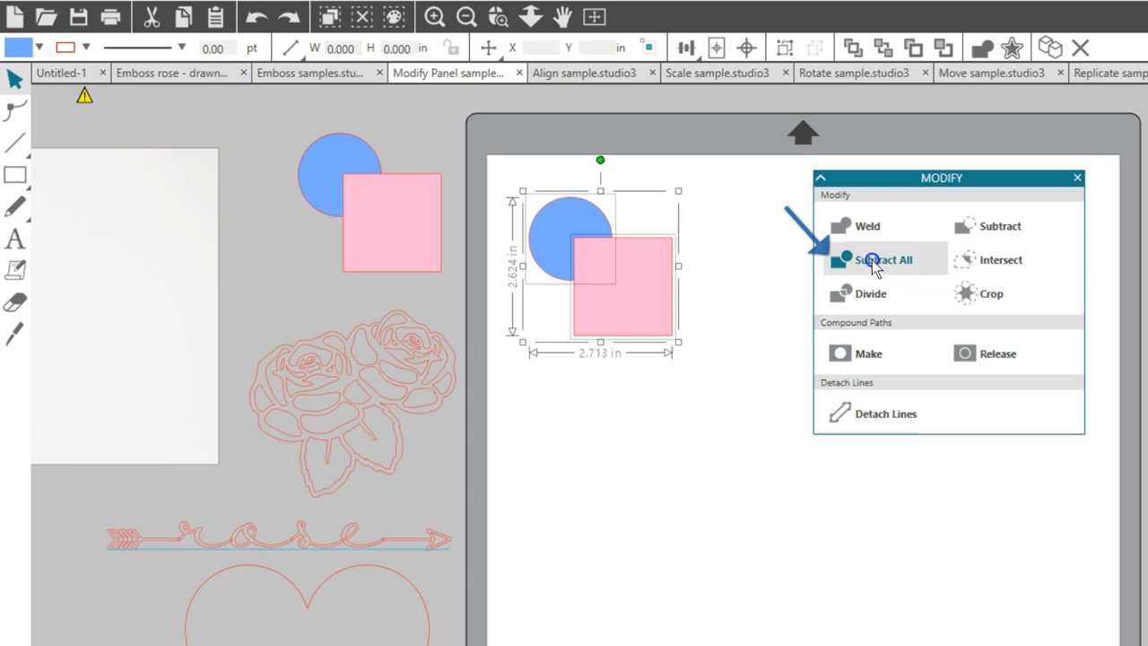
left_click(883, 259)
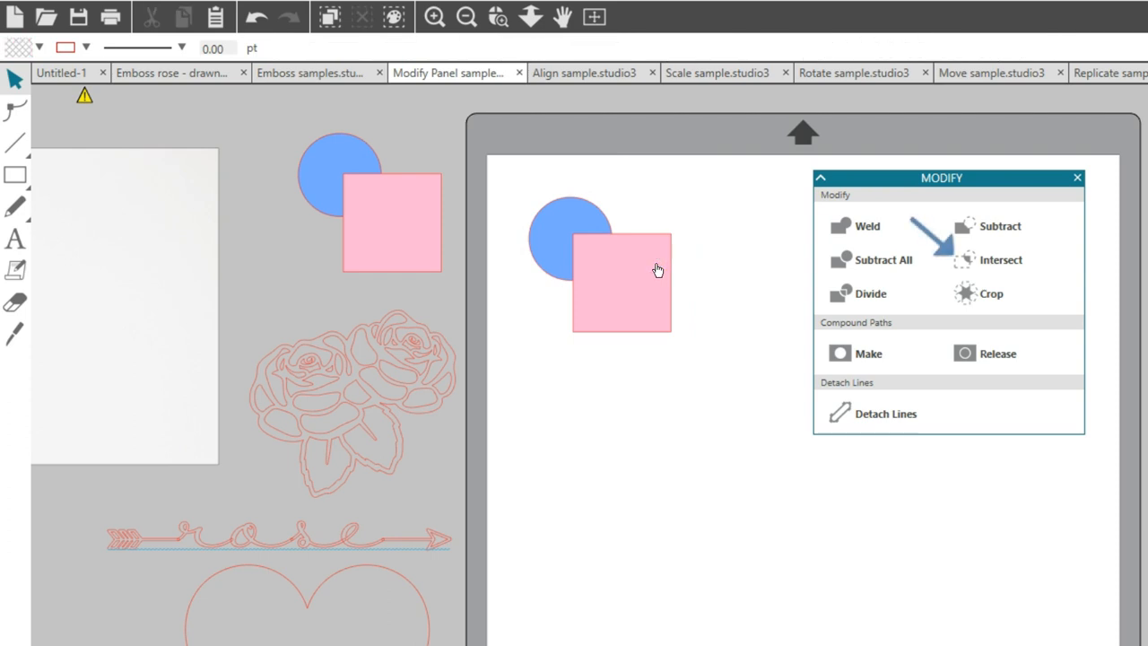
left_click(621, 281)
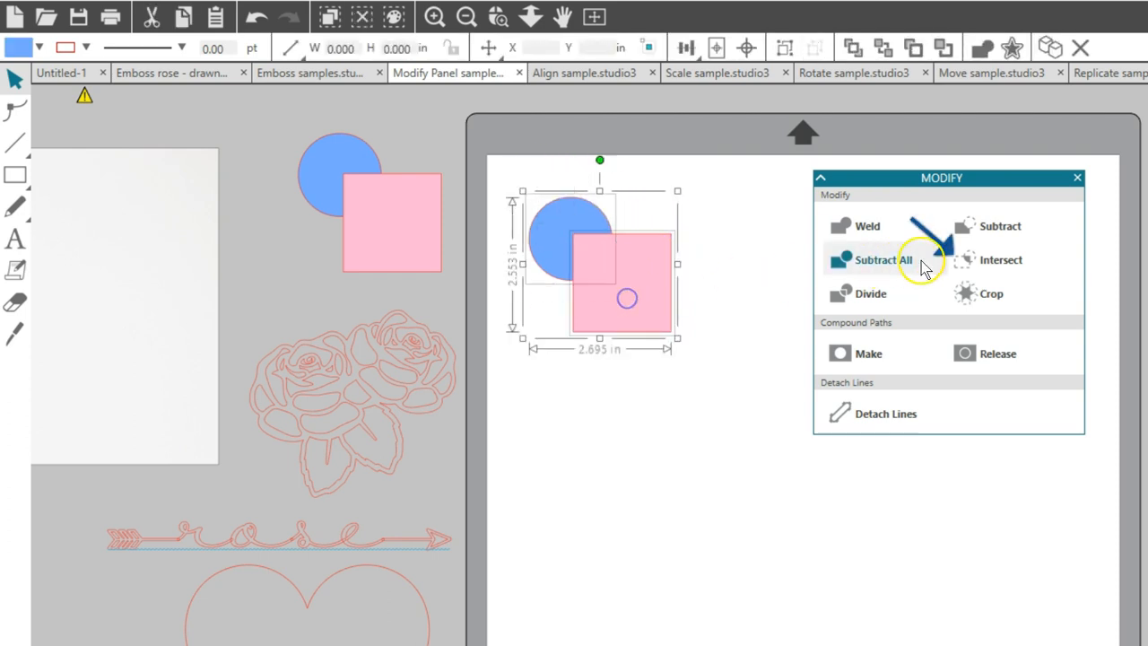
left_click(882, 259)
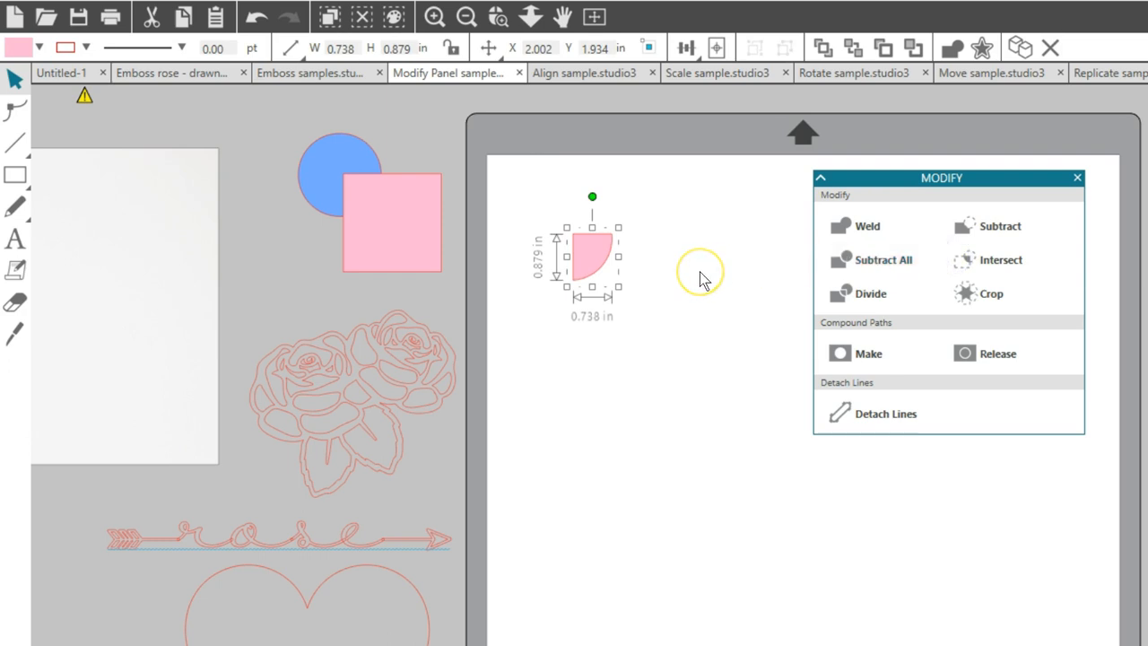
mouse_move(680, 274)
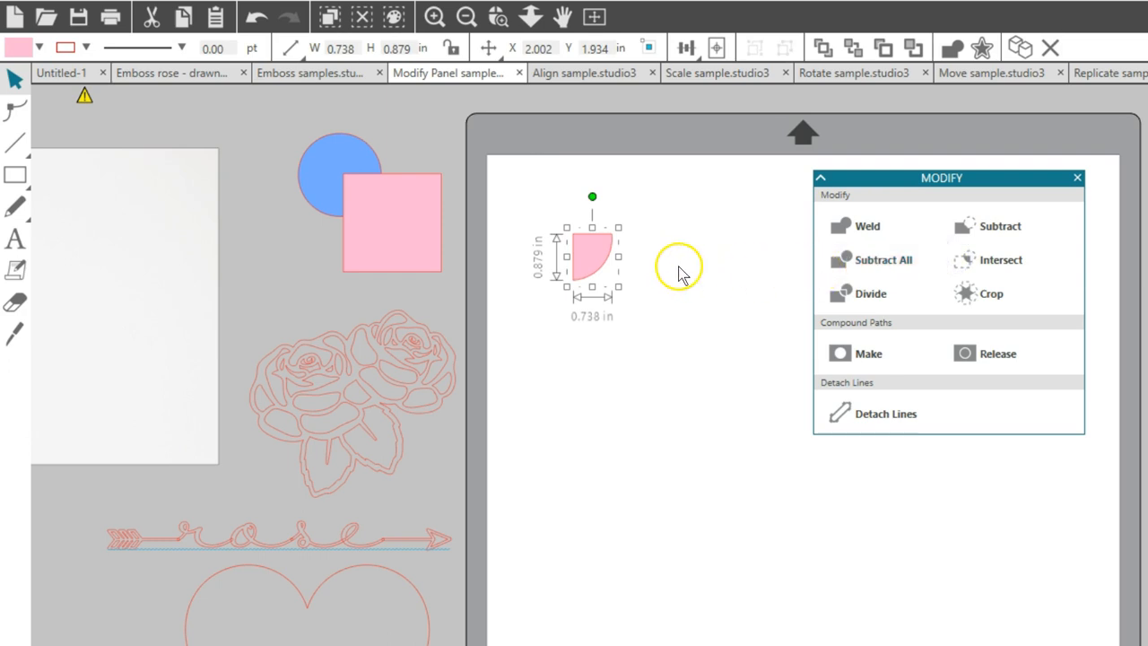
mouse_move(668, 260)
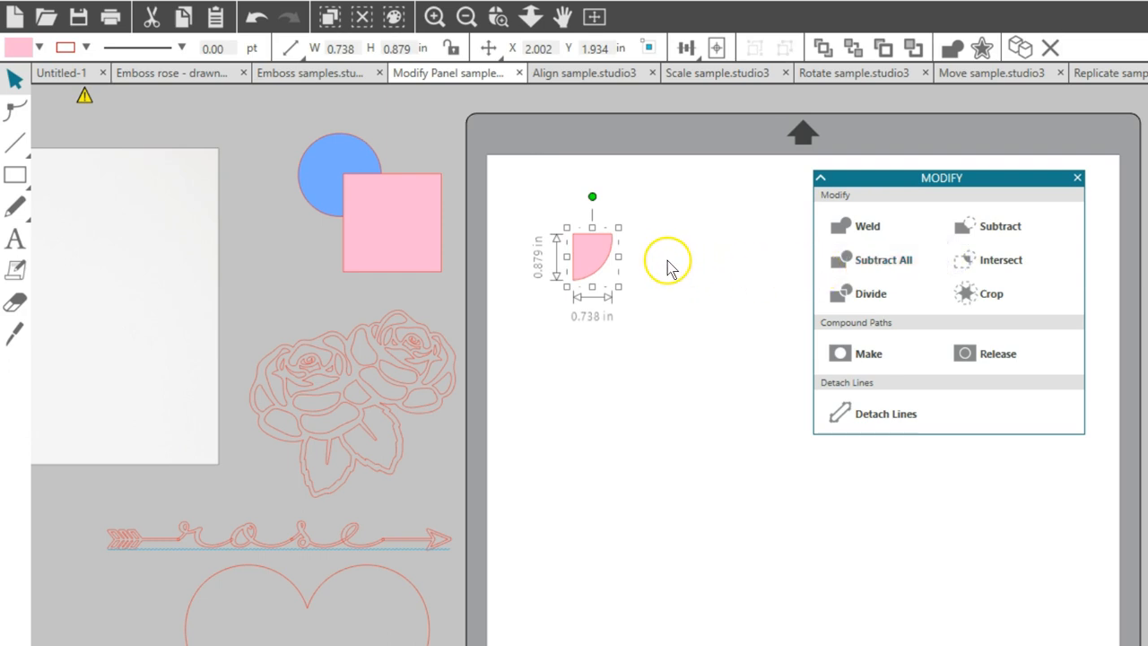
mouse_move(587, 287)
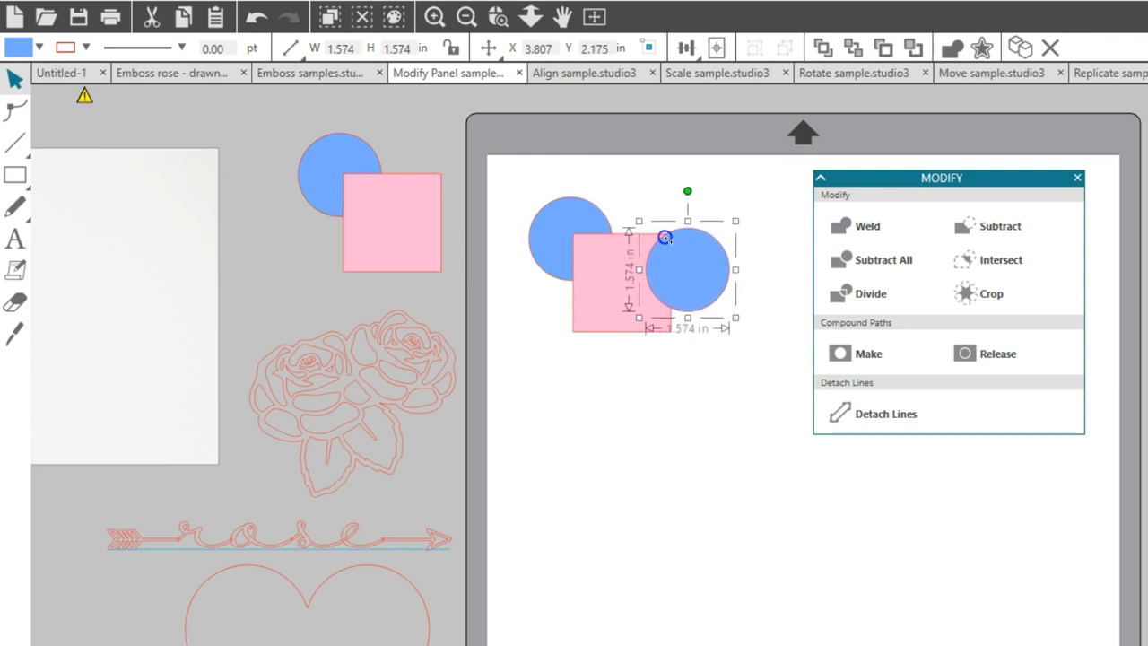
left_click(1001, 259)
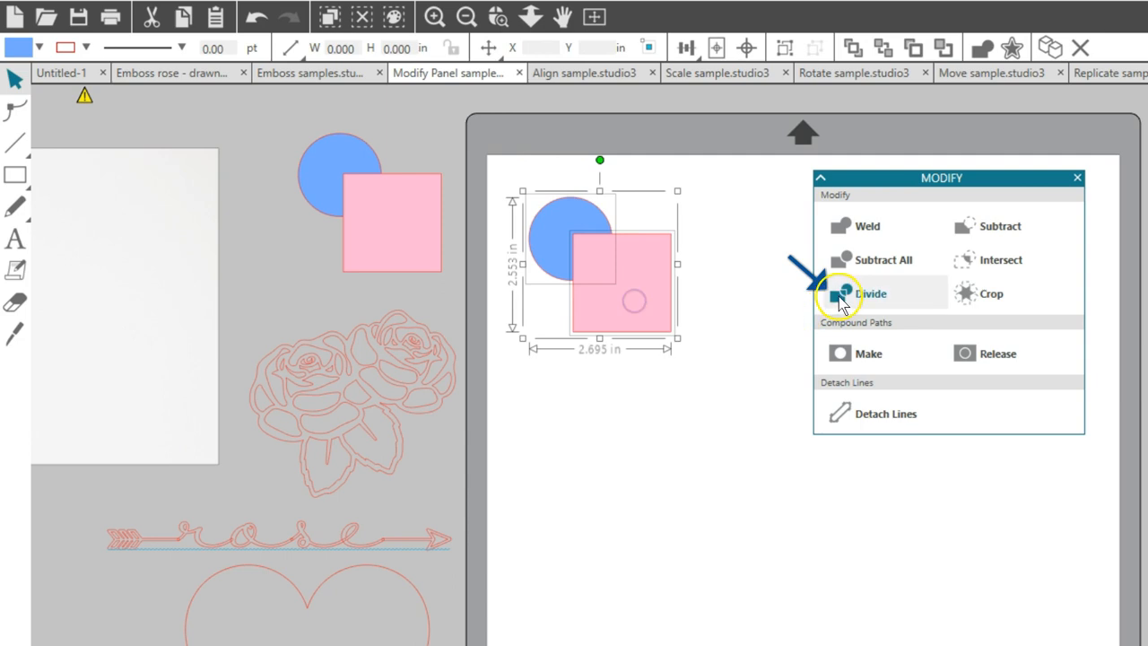
left_click(870, 293)
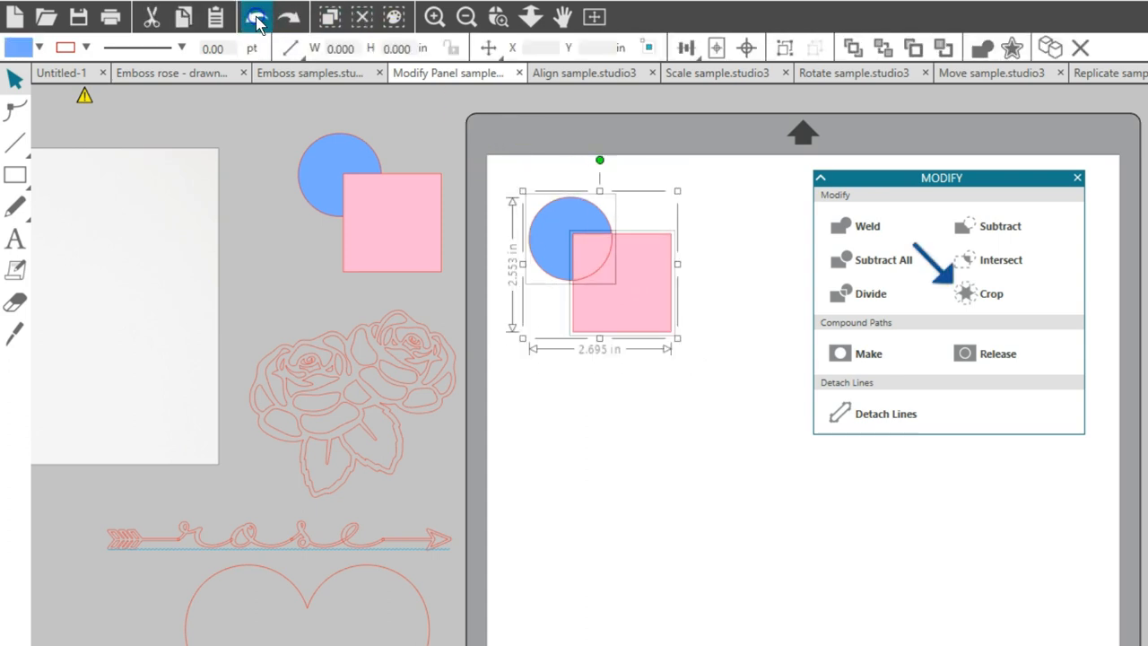
Undo the shape division and show the Send cut settings for the heart-cropped rose.
left_click(991, 294)
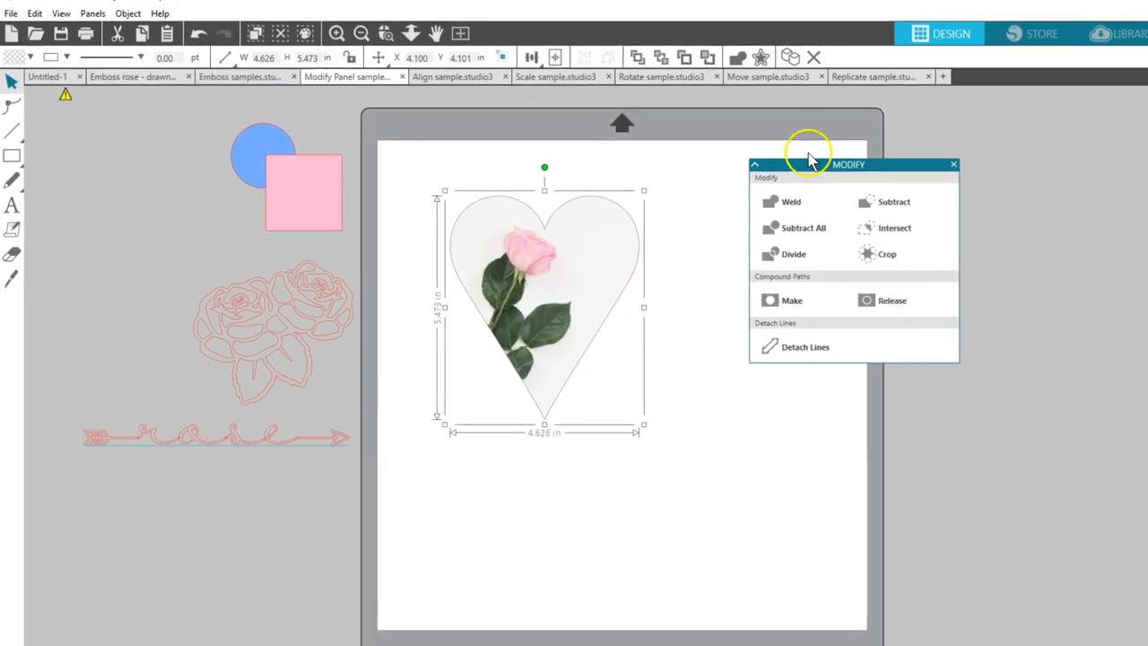
left_click(1117, 43)
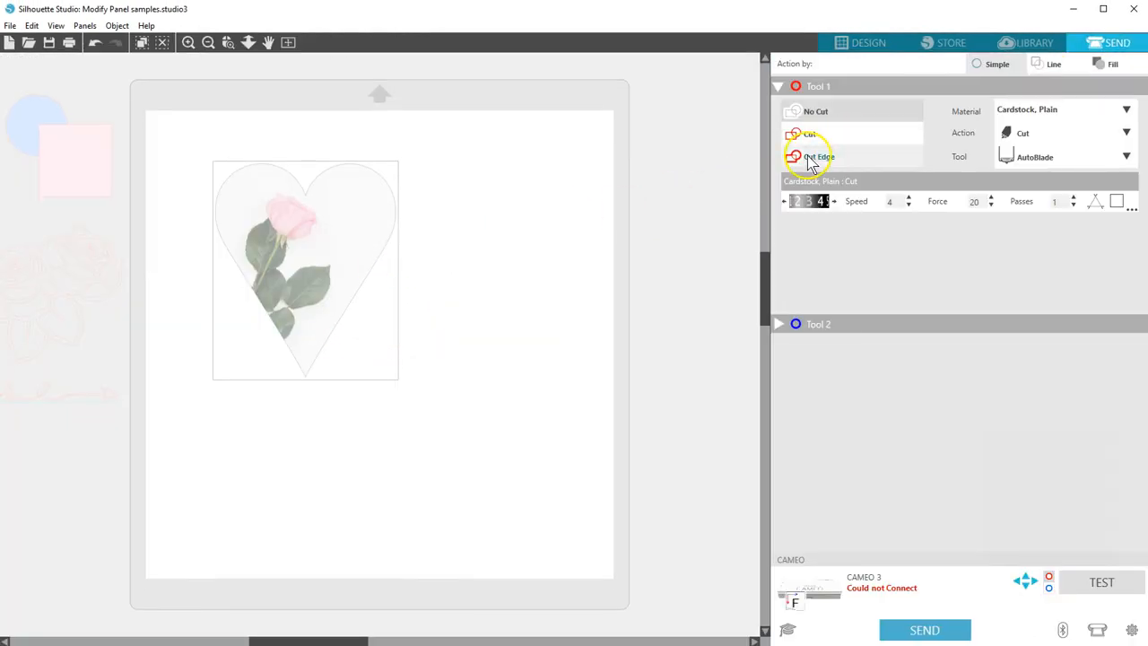
left_click(819, 156)
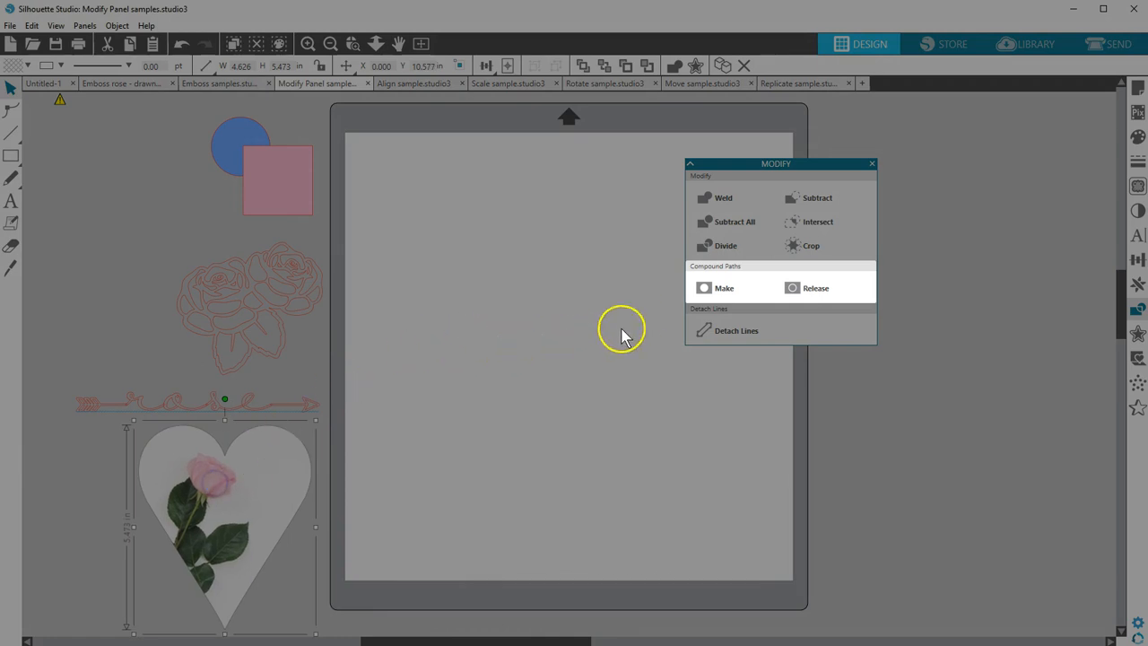
mouse_move(641, 325)
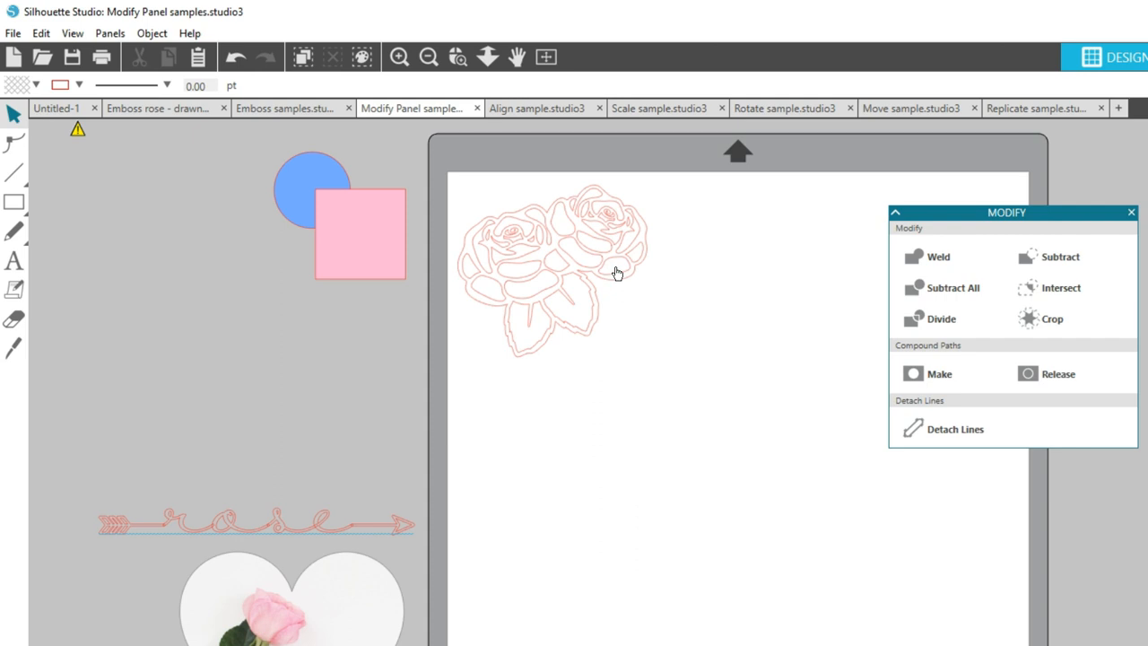
Fill the rose light pink, ungroup the second copy, and select one petal.
left_click(616, 273)
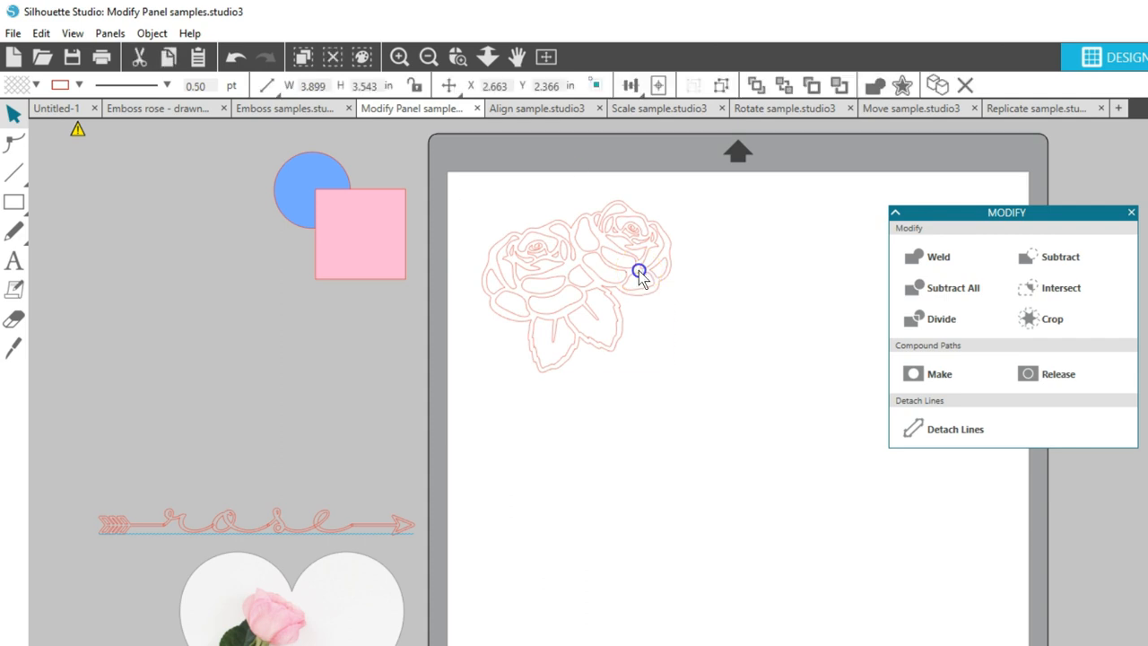
left_click(638, 271)
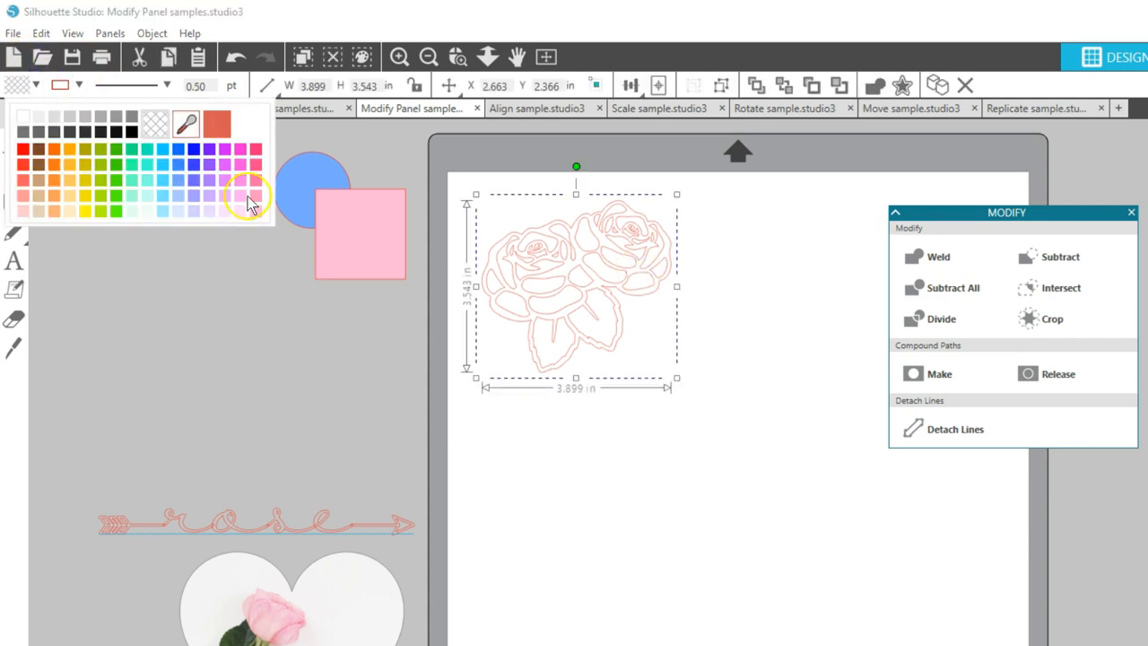
left_click(254, 195)
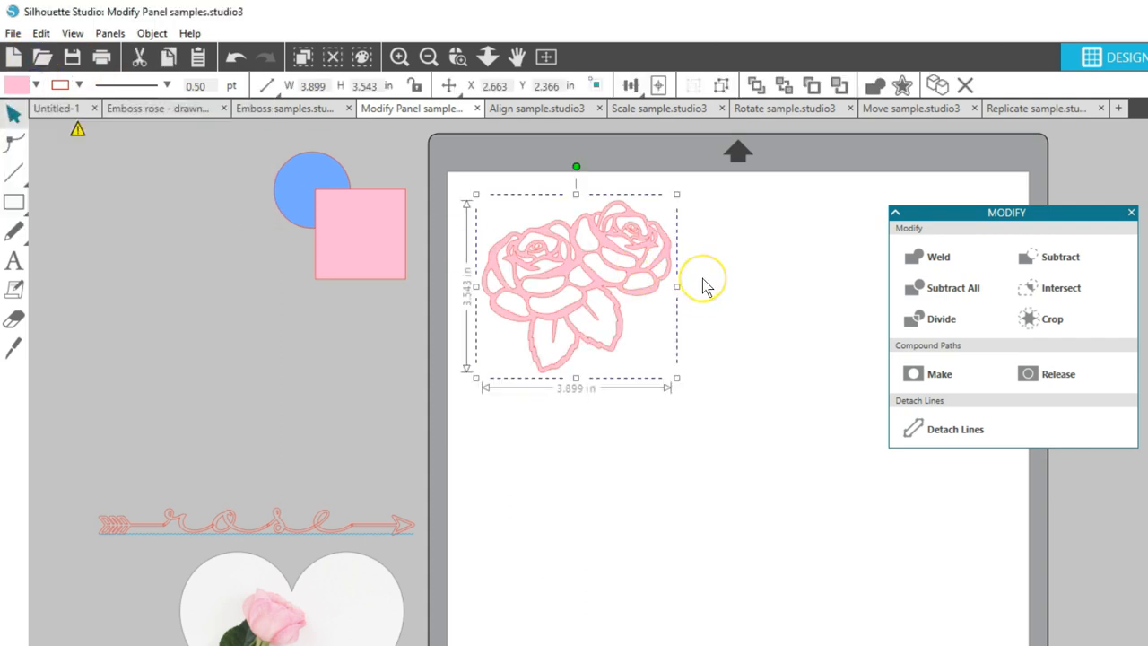
mouse_move(677, 278)
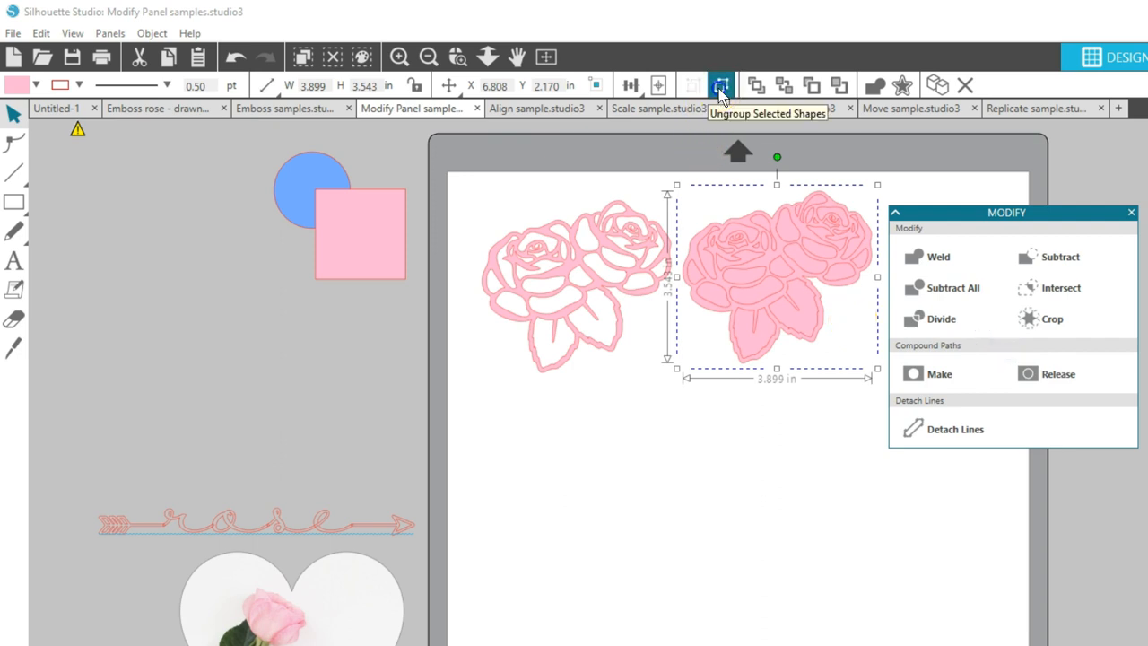
left_click(721, 85)
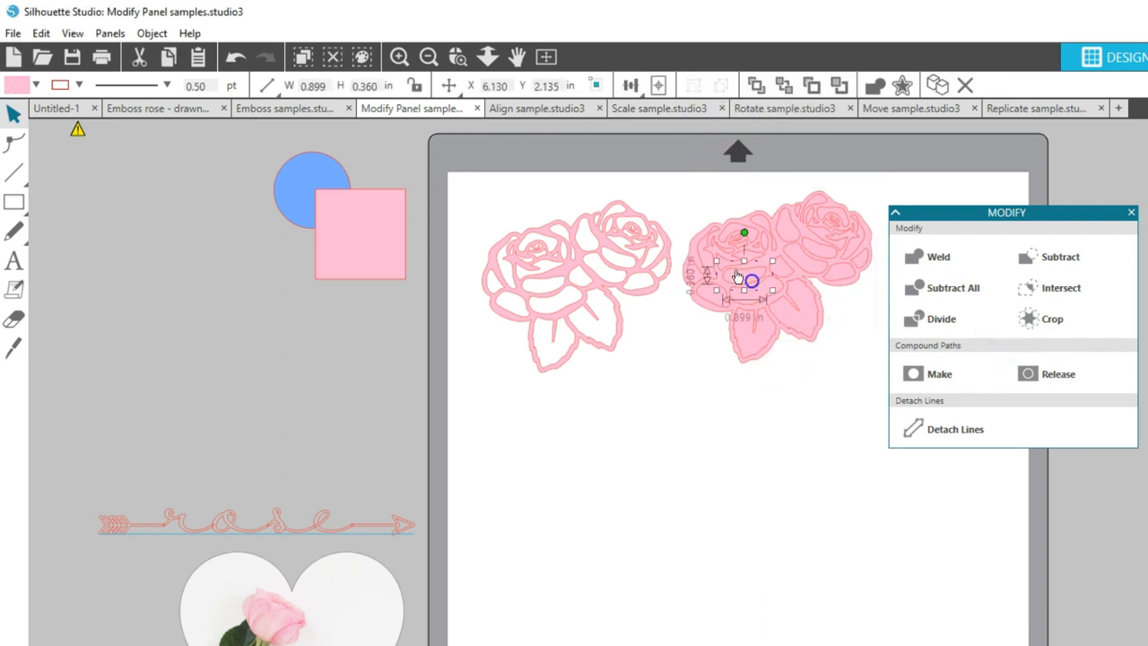
left_click(36, 84)
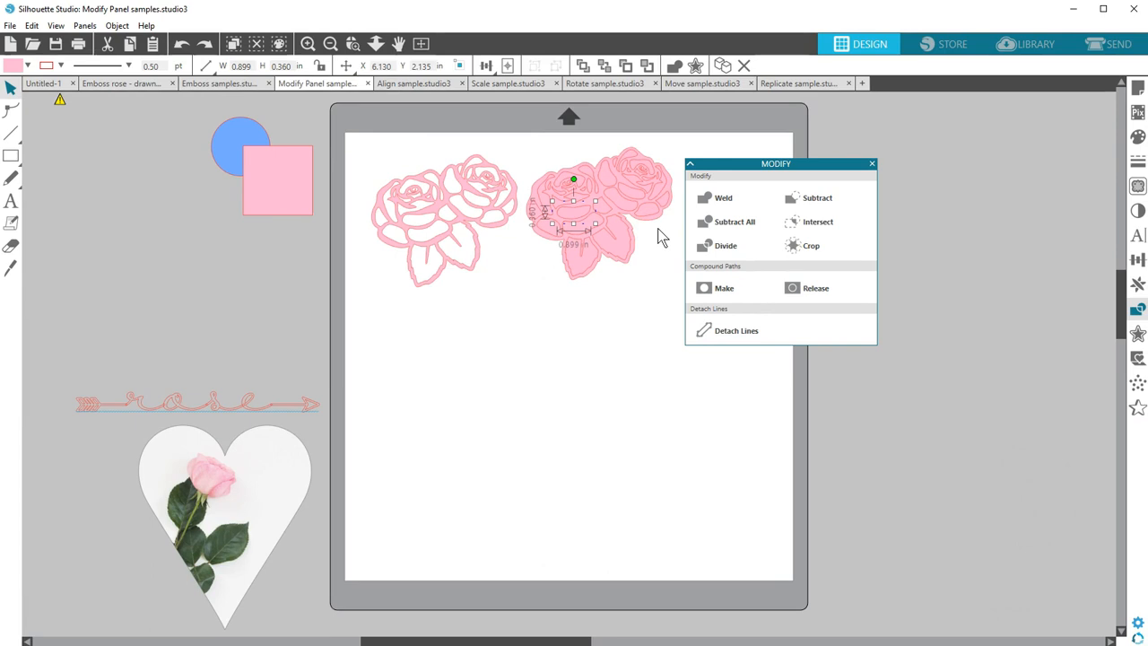
left_click(1116, 44)
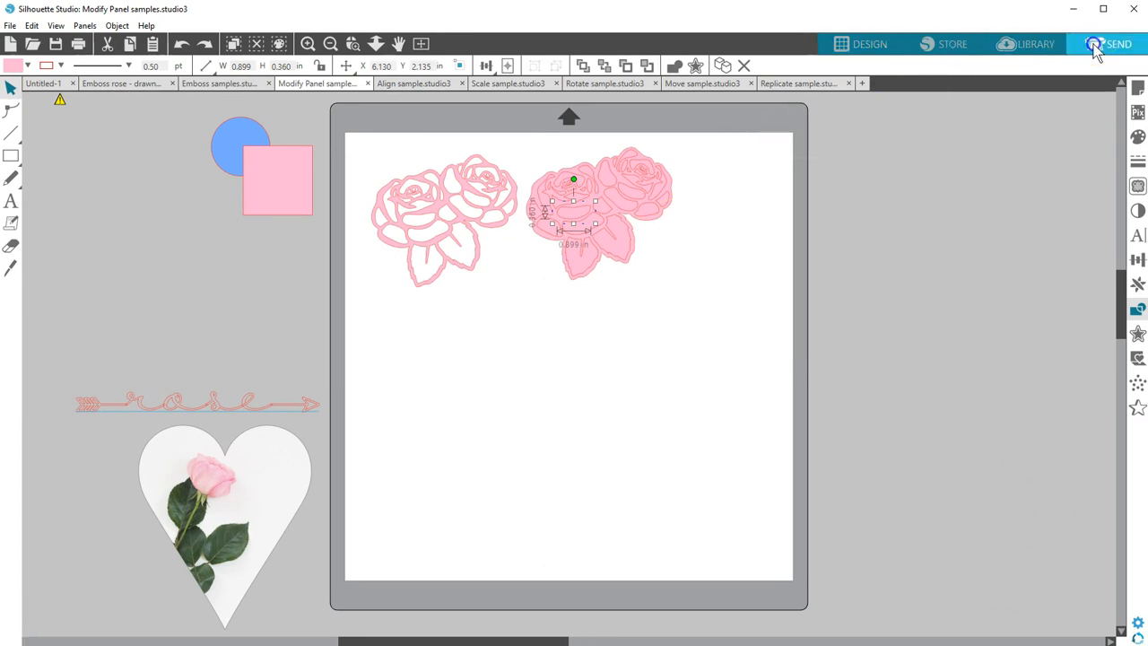
left_click(1116, 44)
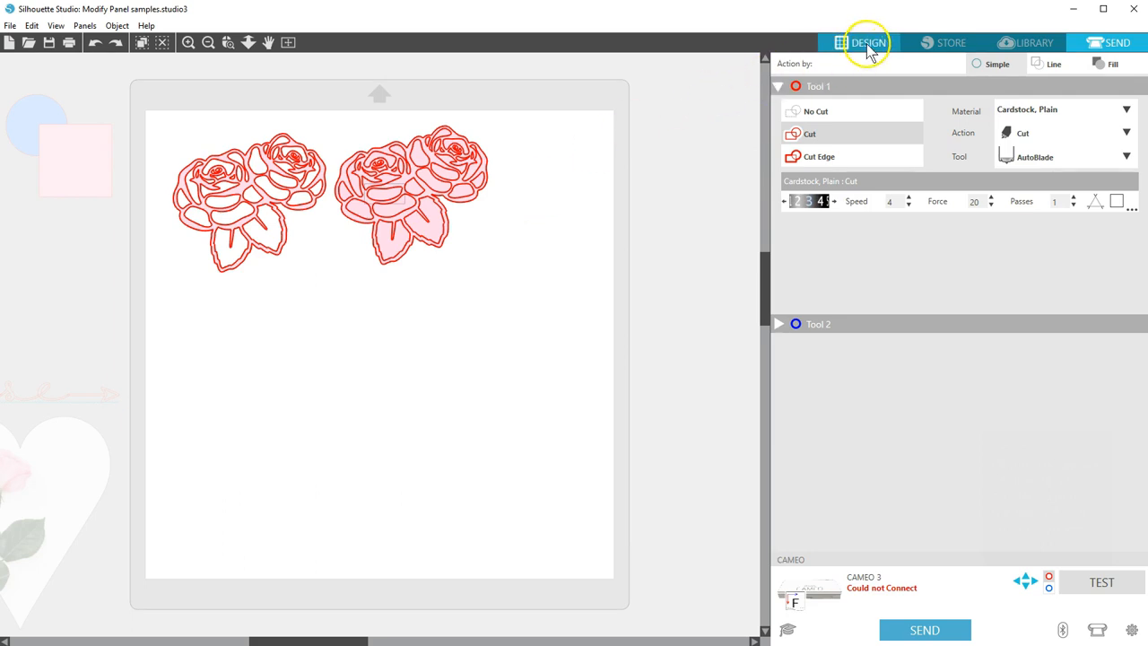
left_click(867, 43)
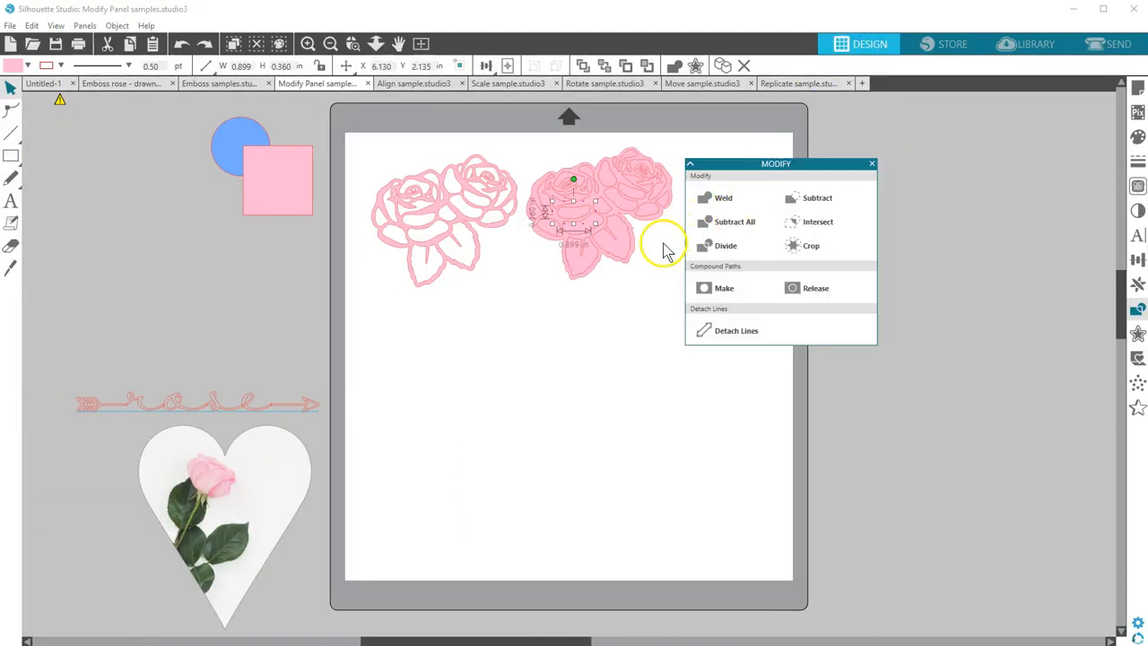
left_click(663, 242)
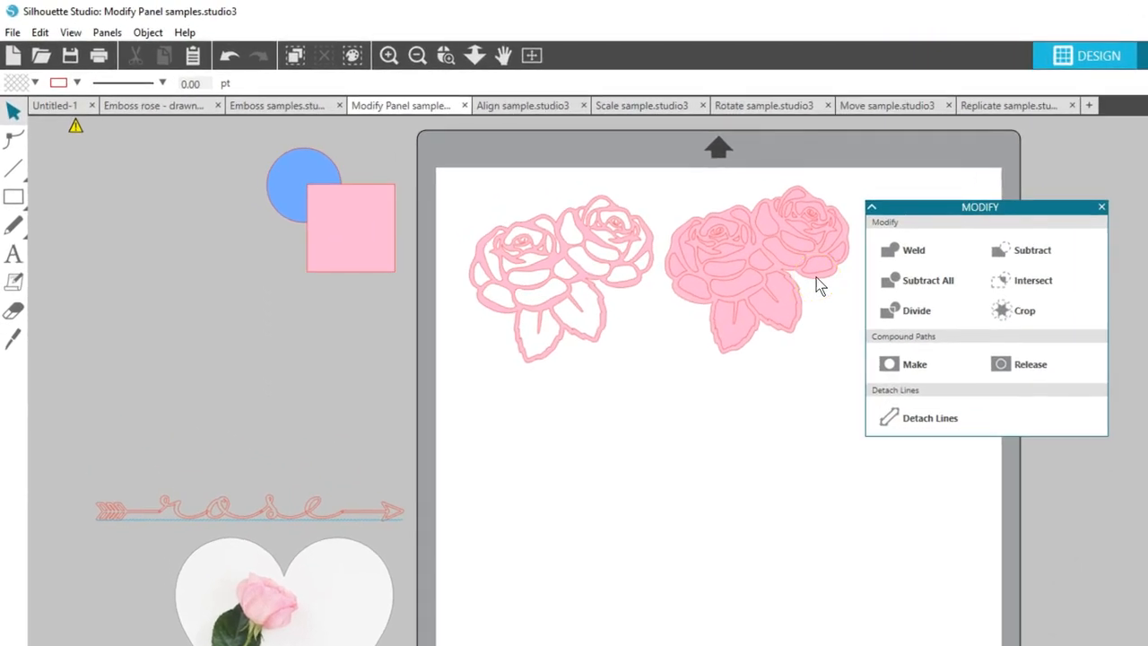
Select both pink roses on the mat to move them into the workspace.
left_click(755, 269)
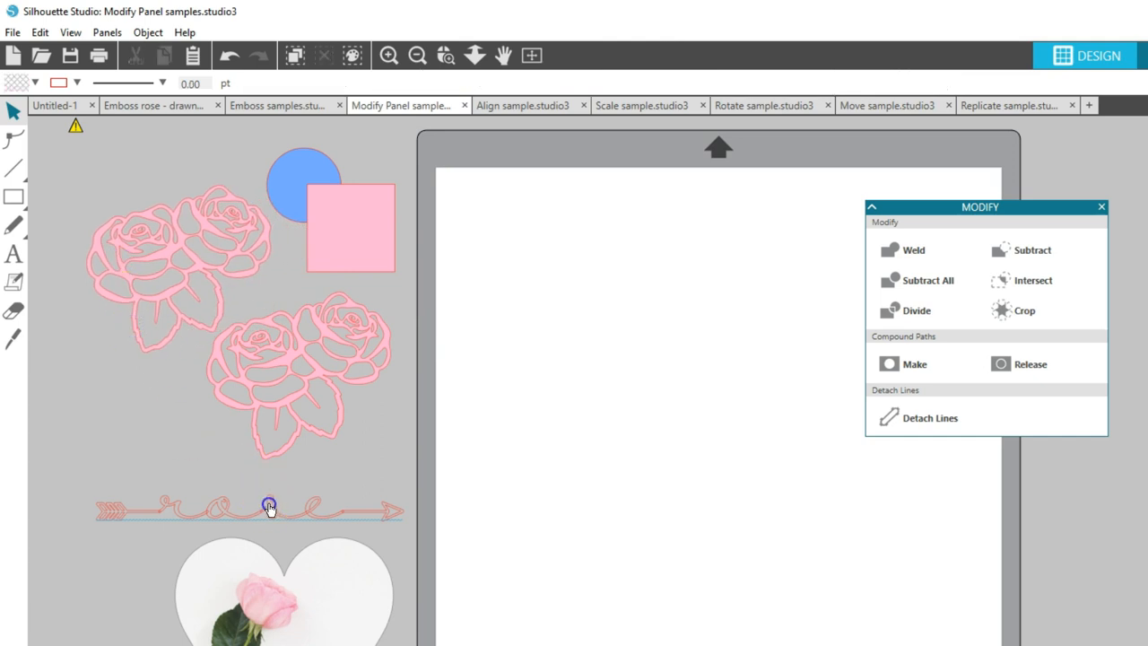
Move the 'rose' arrow word onto the mat and undo its broken-apart pieces.
left_click_drag(269, 509, 681, 247)
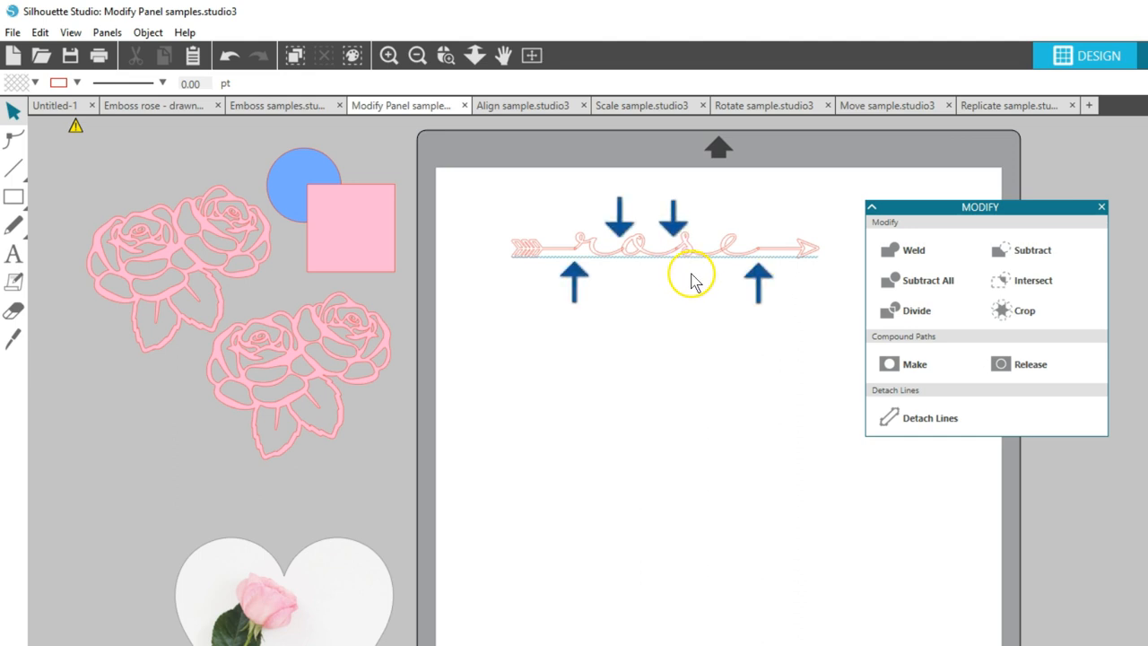
mouse_move(699, 287)
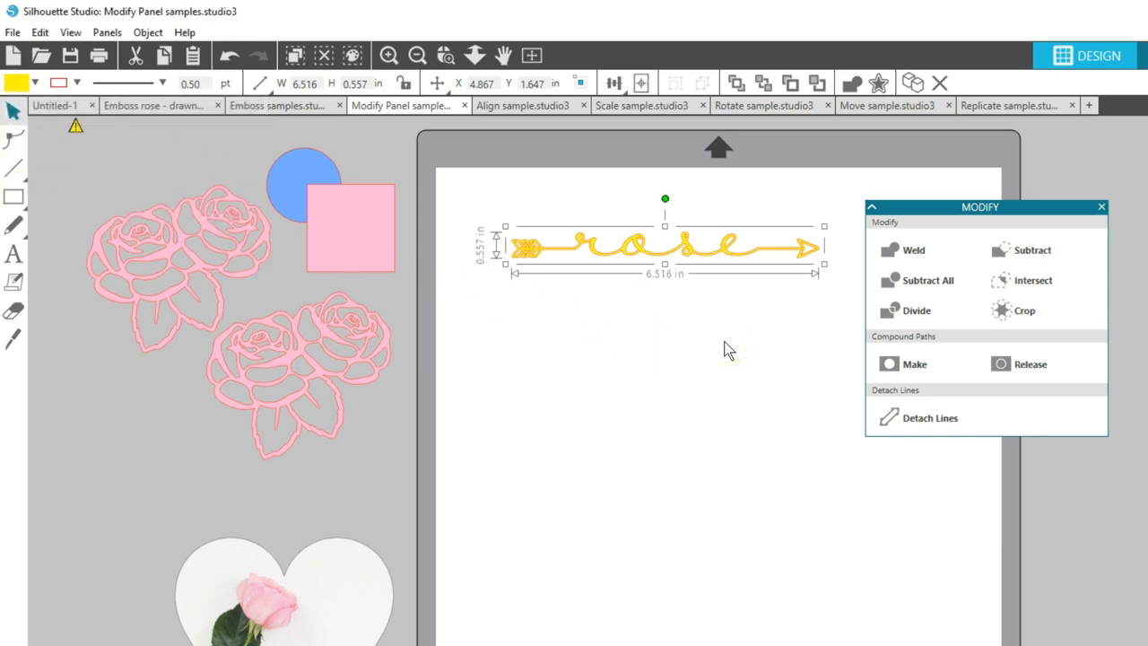
mouse_move(1007, 500)
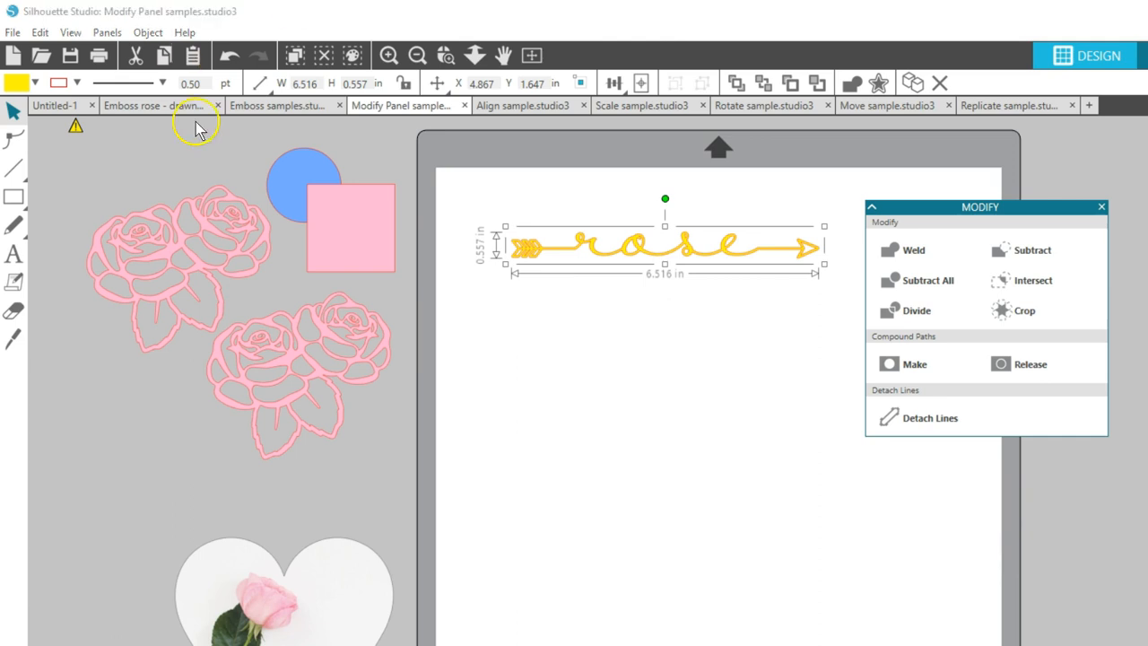
left_click(1029, 363)
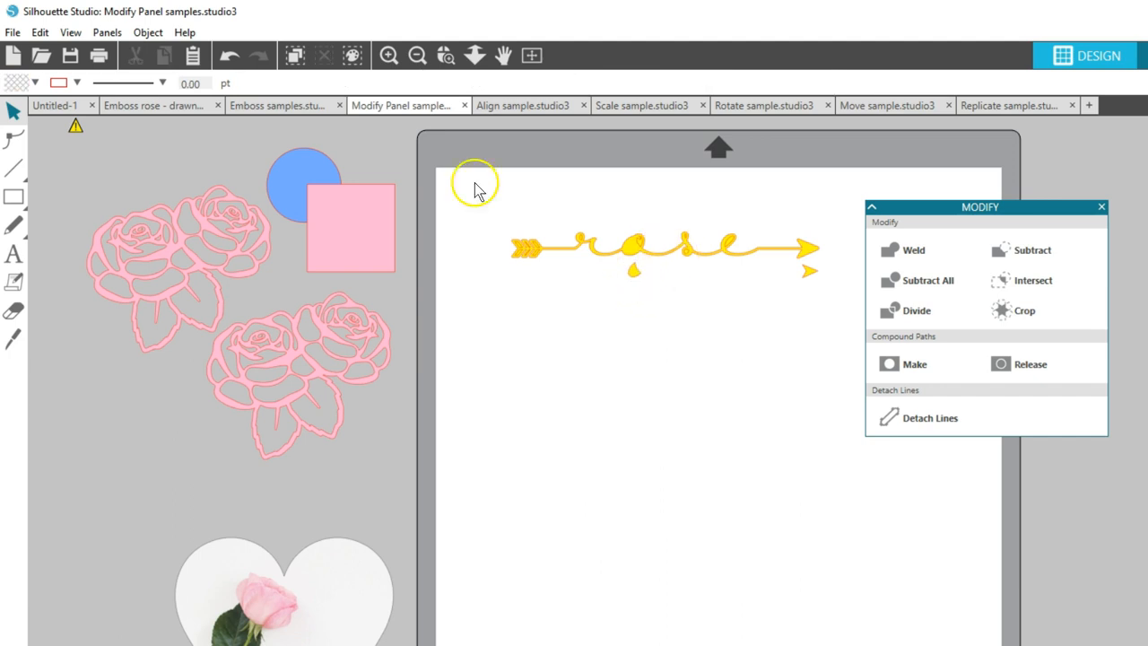
left_click(228, 55)
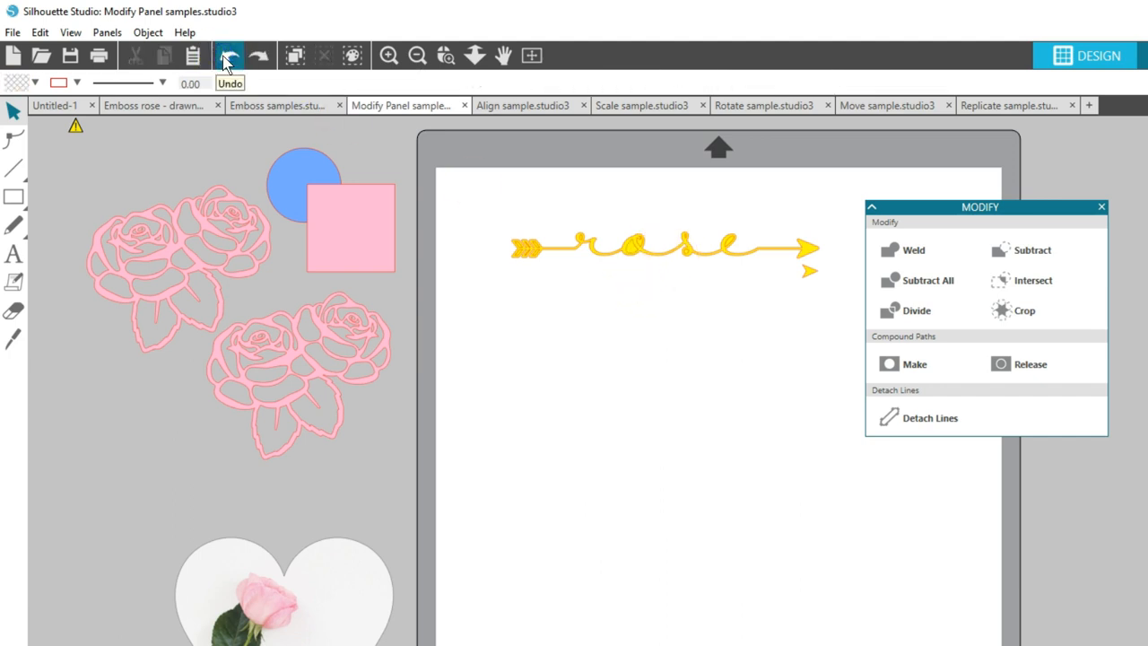
left_click(664, 247)
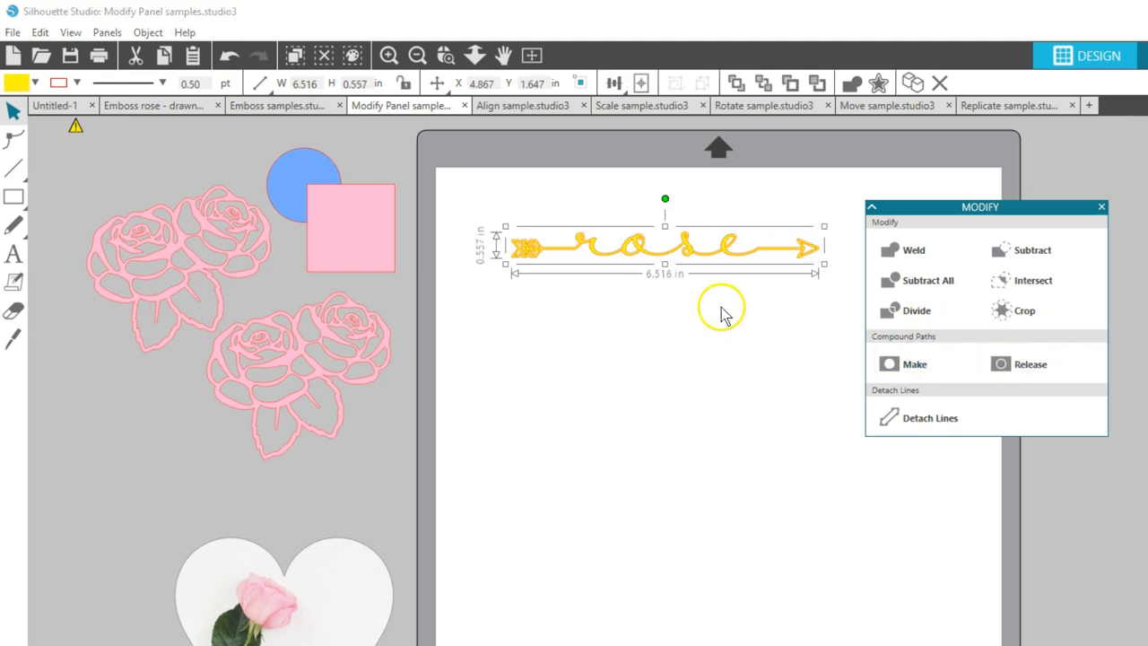
mouse_move(291, 139)
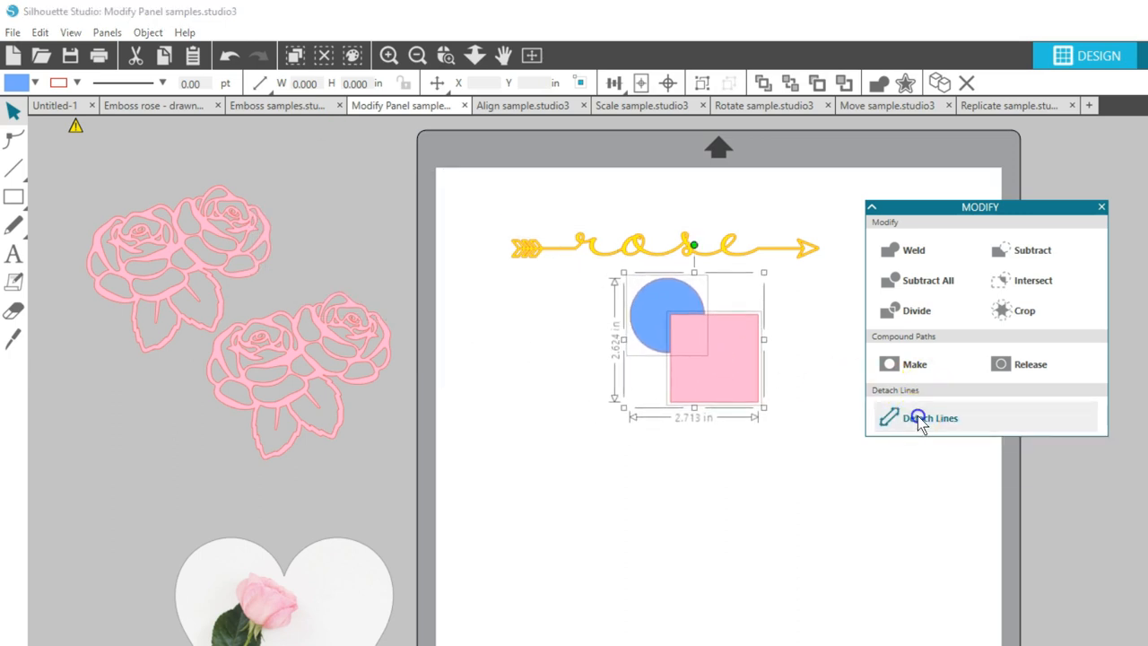
Select the detached pink square fill to move it away from its outline.
left_click(930, 417)
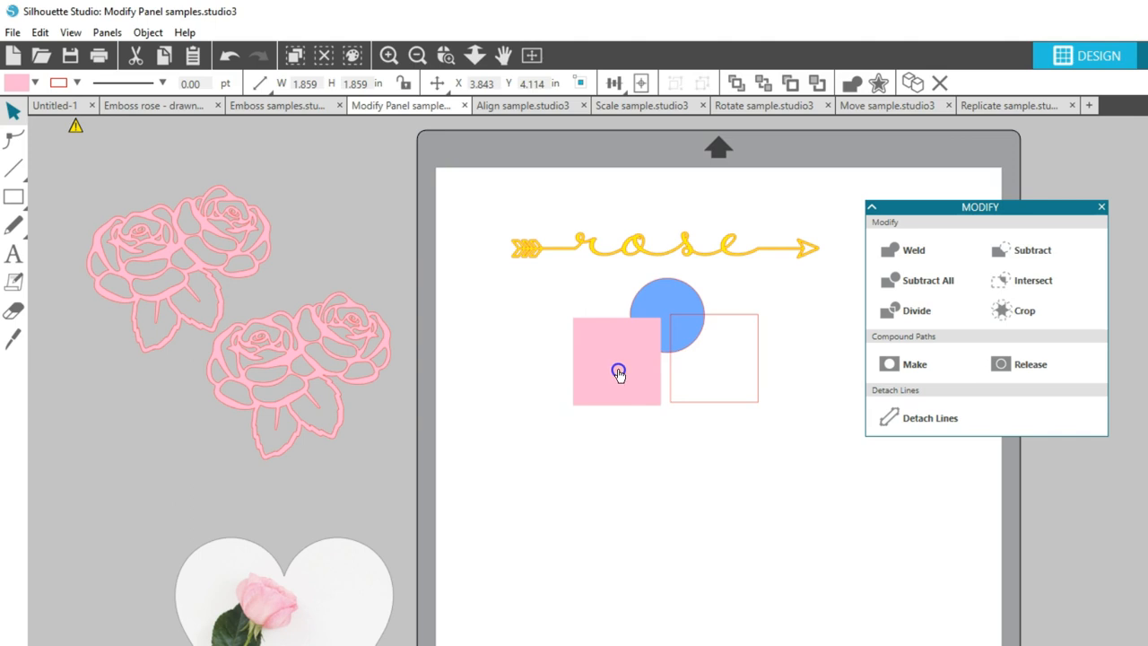